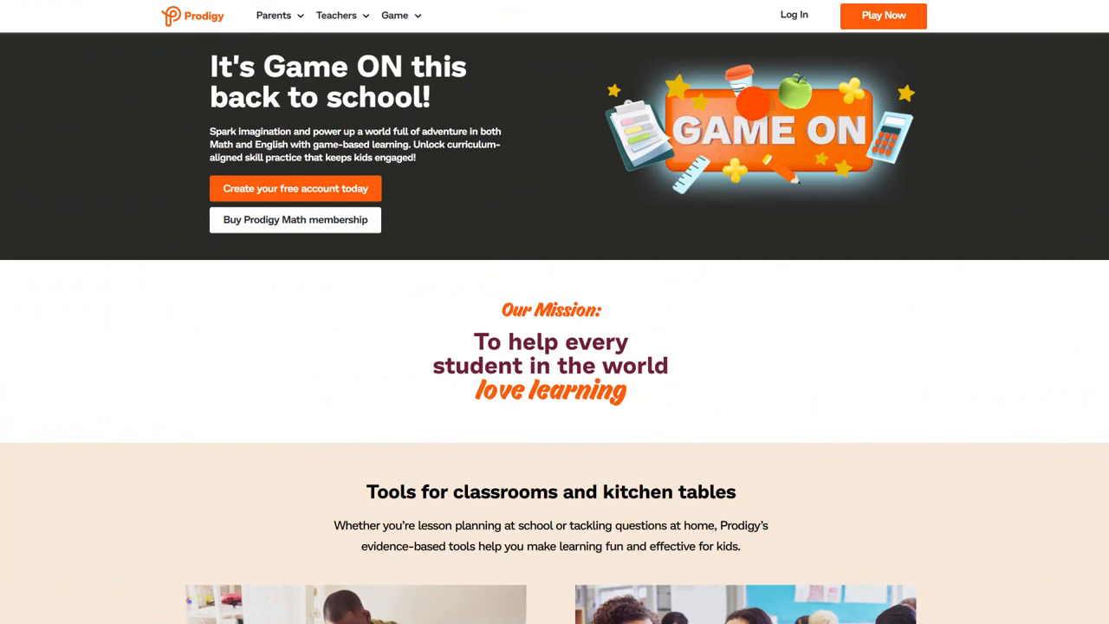
- Log in to the parent account and go to Matthew's Manage Child page
{"action": "left_click", "coordinate": [793, 15]}
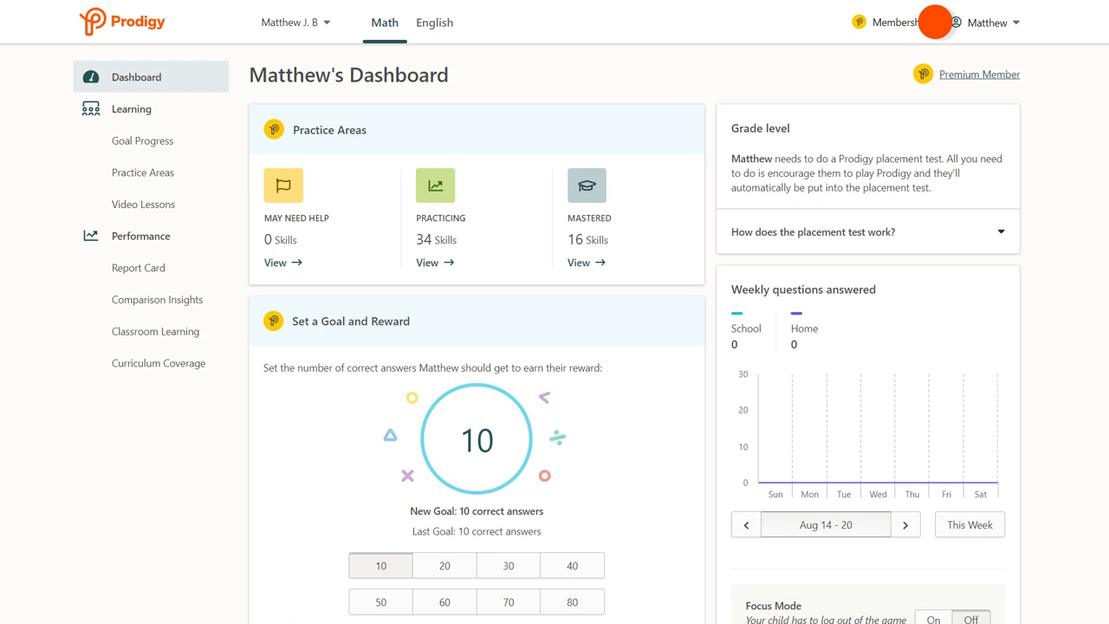
{"action": "left_click", "coordinate": [987, 22]}
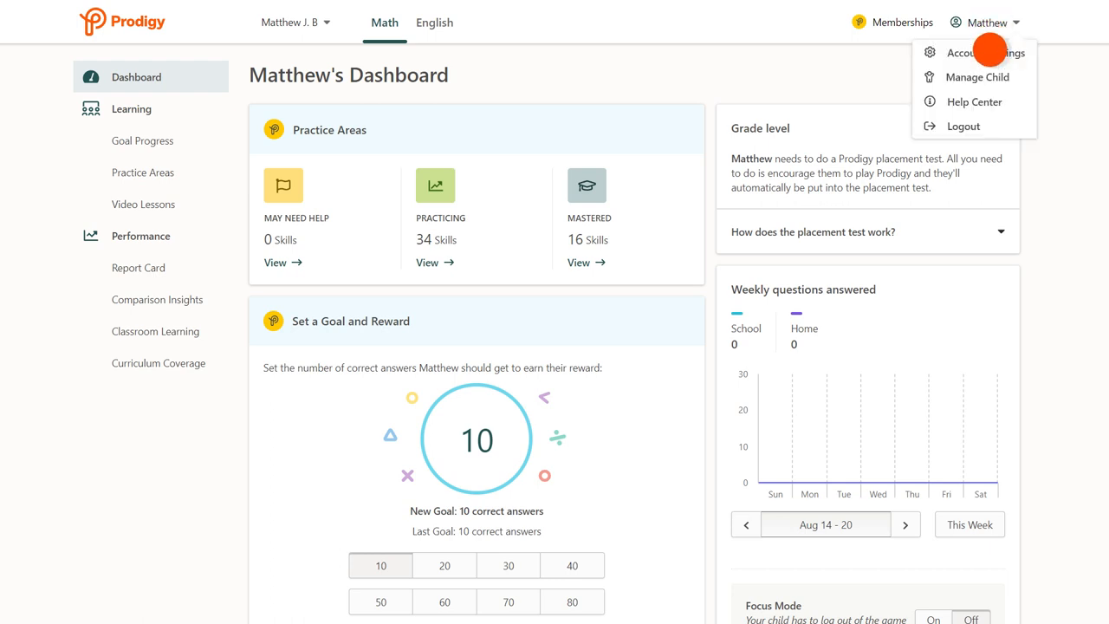
{"action": "left_click", "coordinate": [977, 76]}
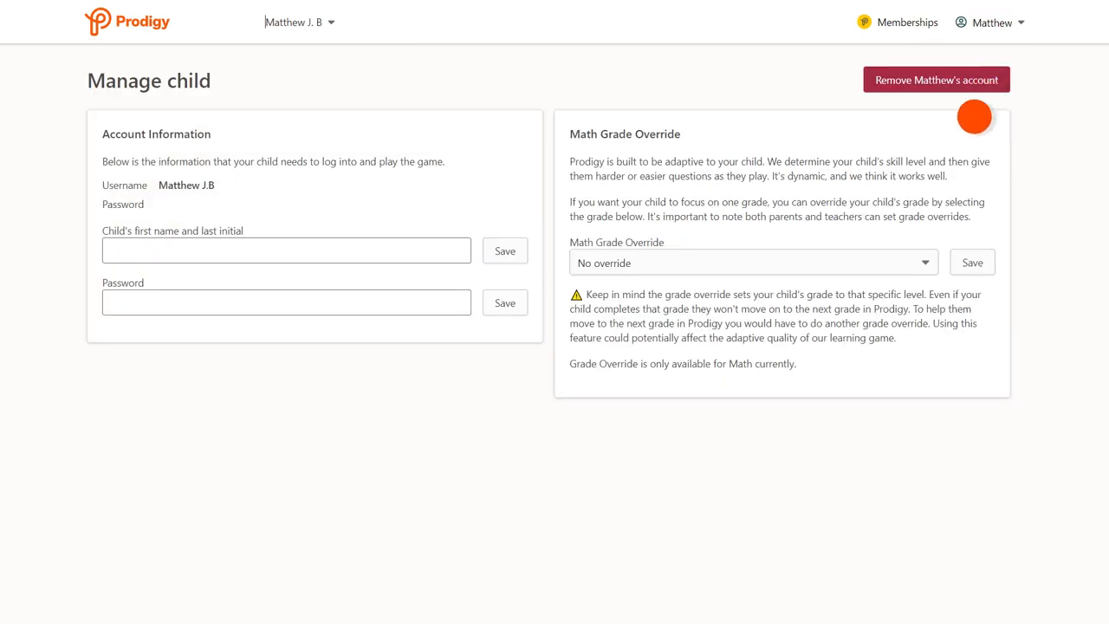
- Choose Grade 4 in Matthew's Math Grade Override dropdown
{"action": "left_click", "coordinate": [750, 263]}
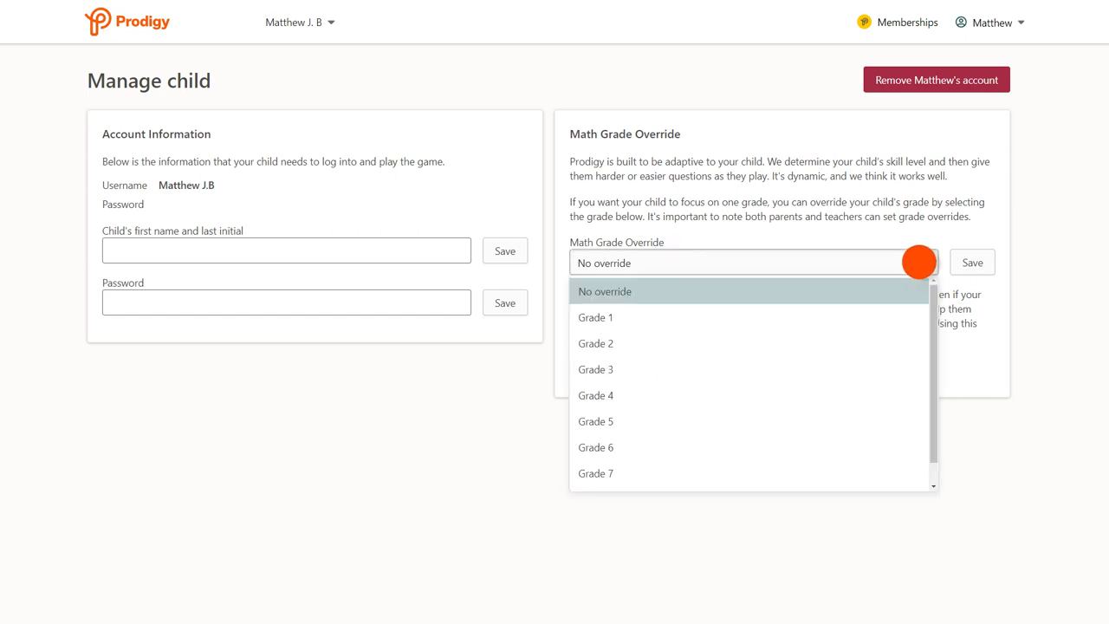
{"action": "mouse_move", "coordinate": [654, 396]}
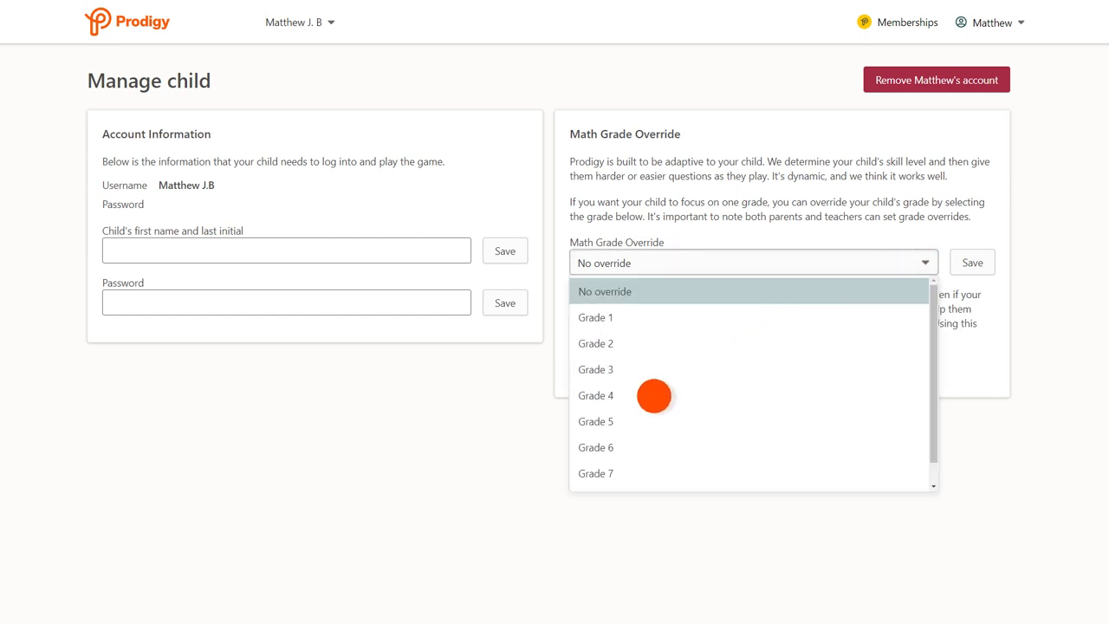
{"action": "left_click", "coordinate": [595, 395]}
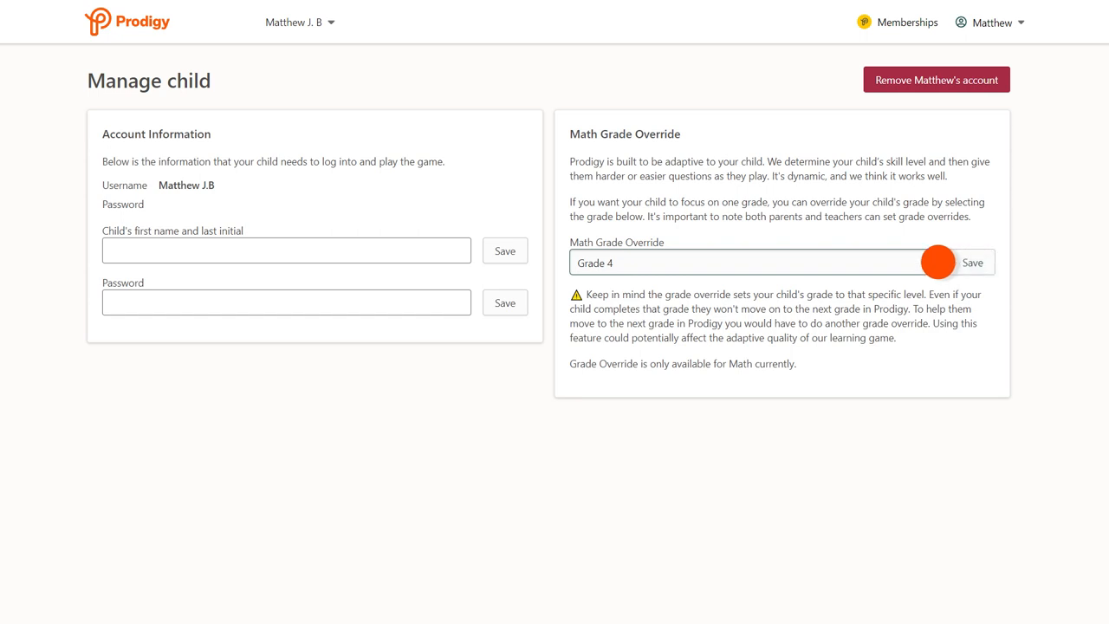
- Select and save Grade 5 as Matthew's math override, then choose No override
{"action": "left_click", "coordinate": [750, 263]}
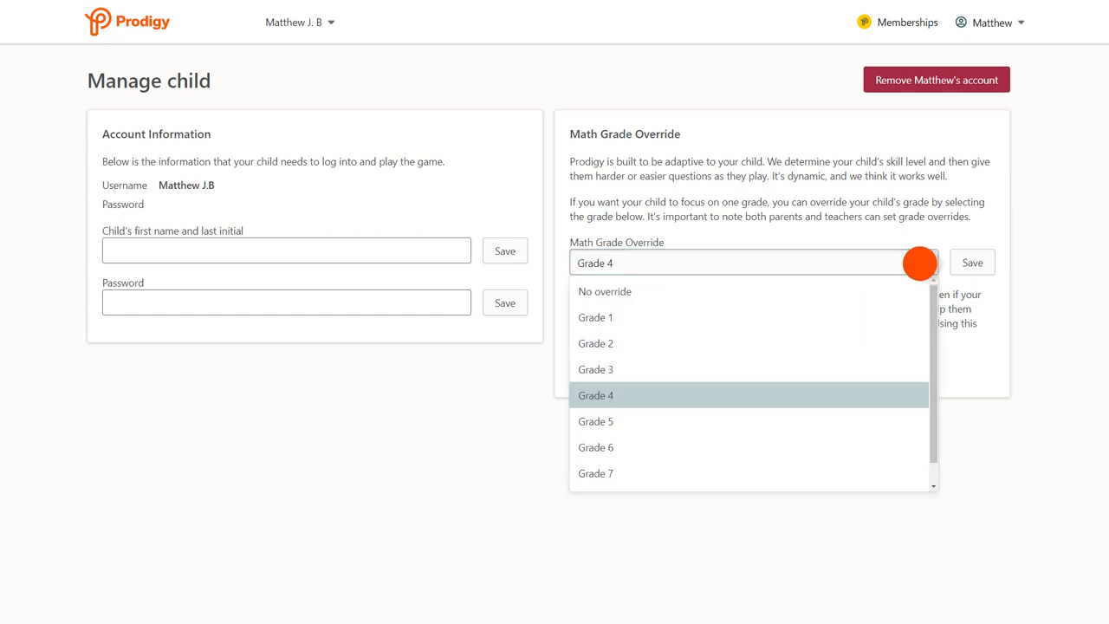
{"action": "mouse_move", "coordinate": [642, 421]}
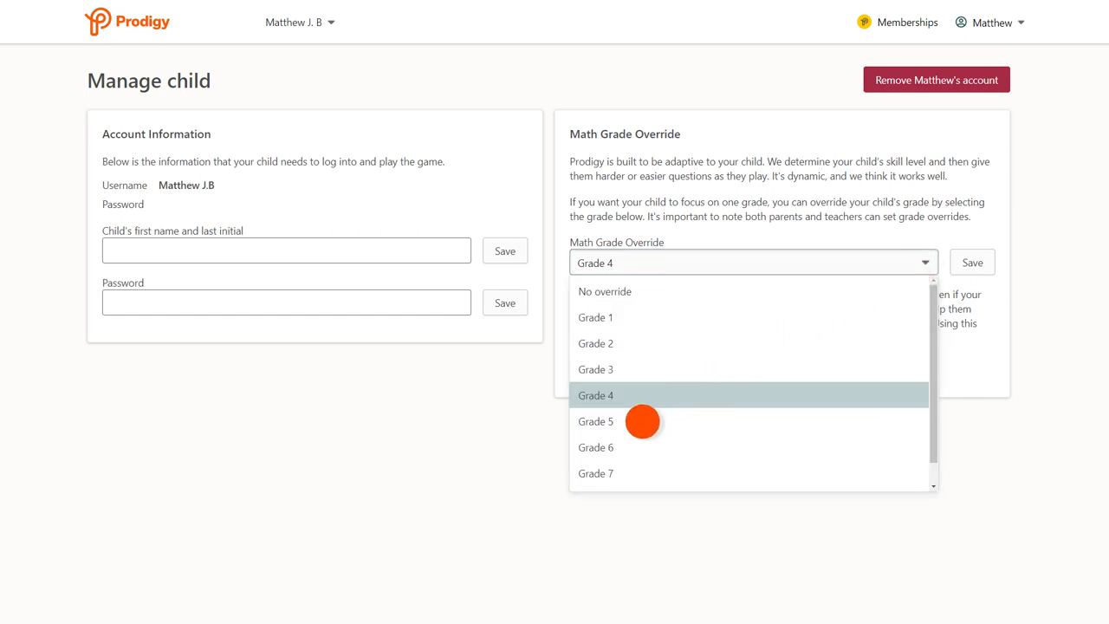
{"action": "left_click", "coordinate": [595, 421]}
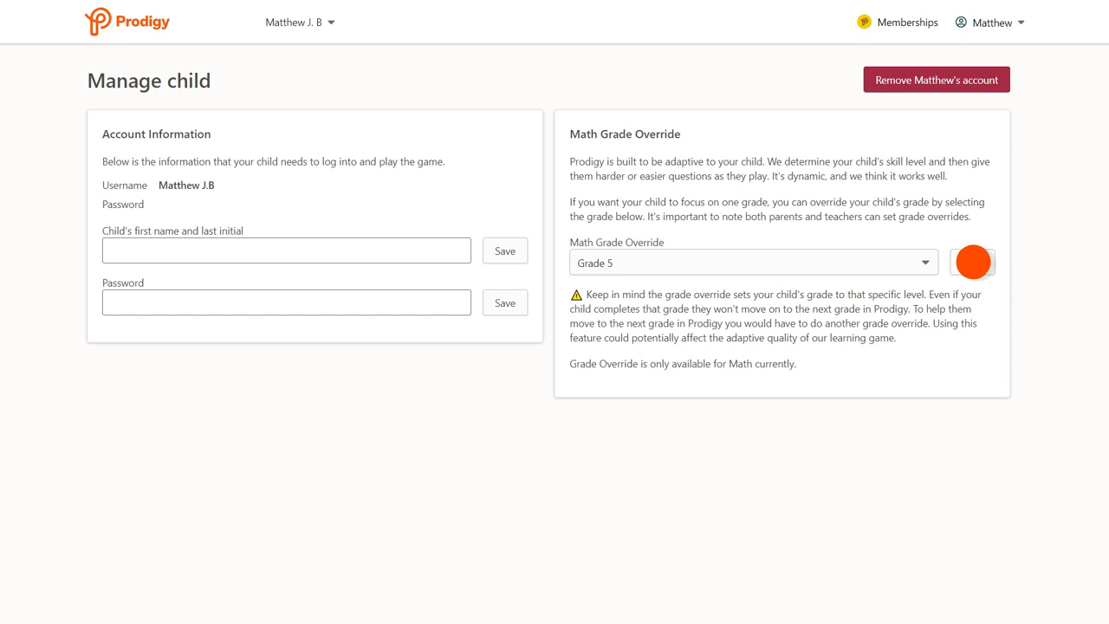
{"action": "left_click", "coordinate": [751, 263]}
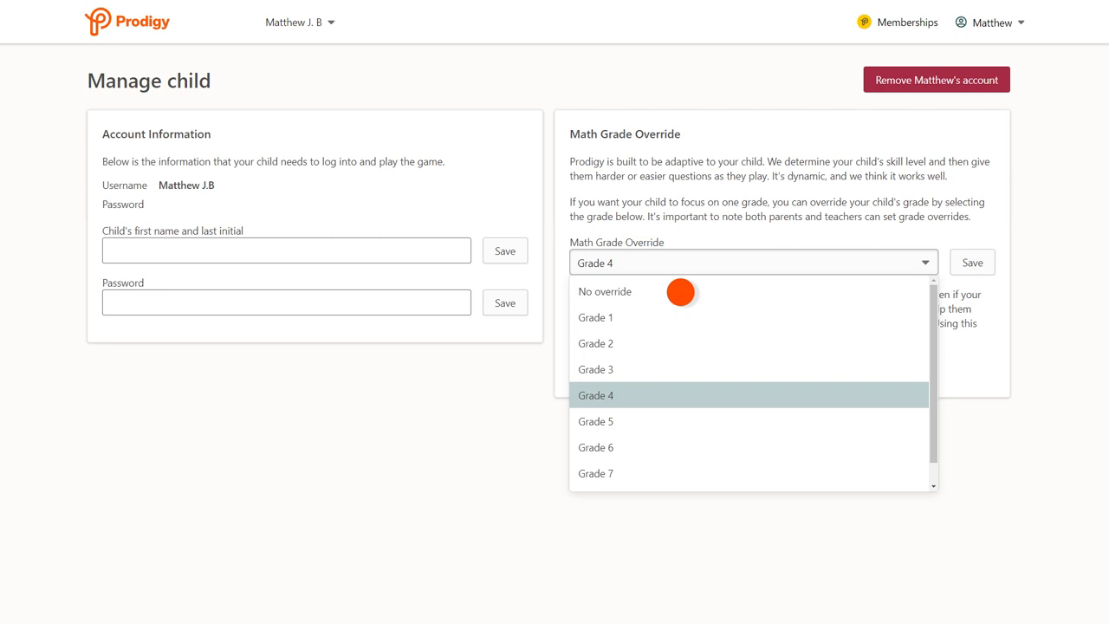
{"action": "left_click", "coordinate": [604, 291]}
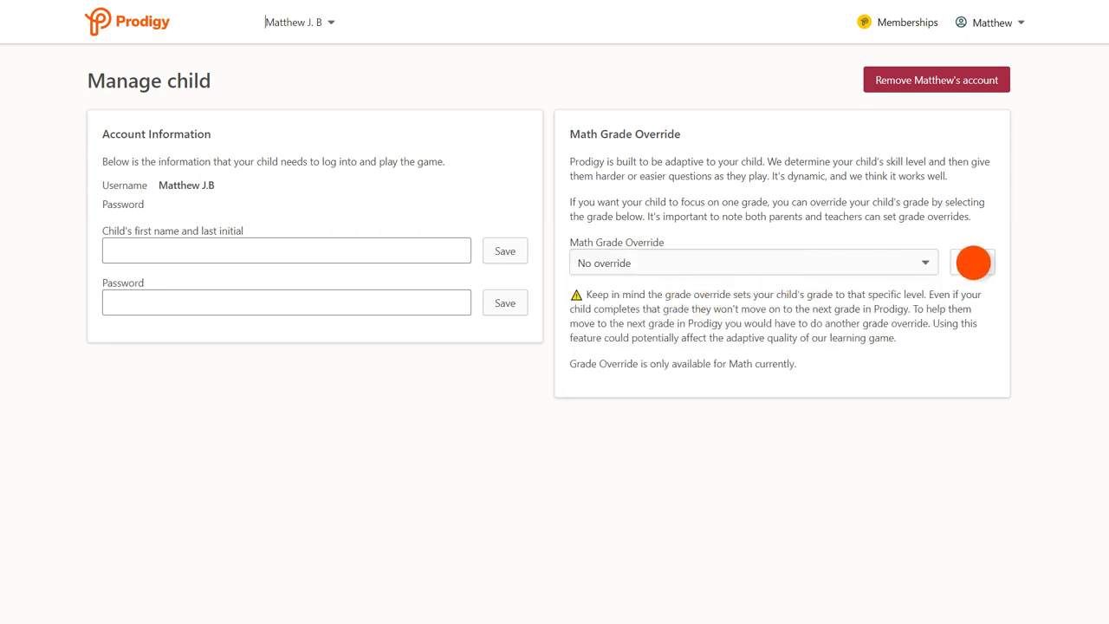